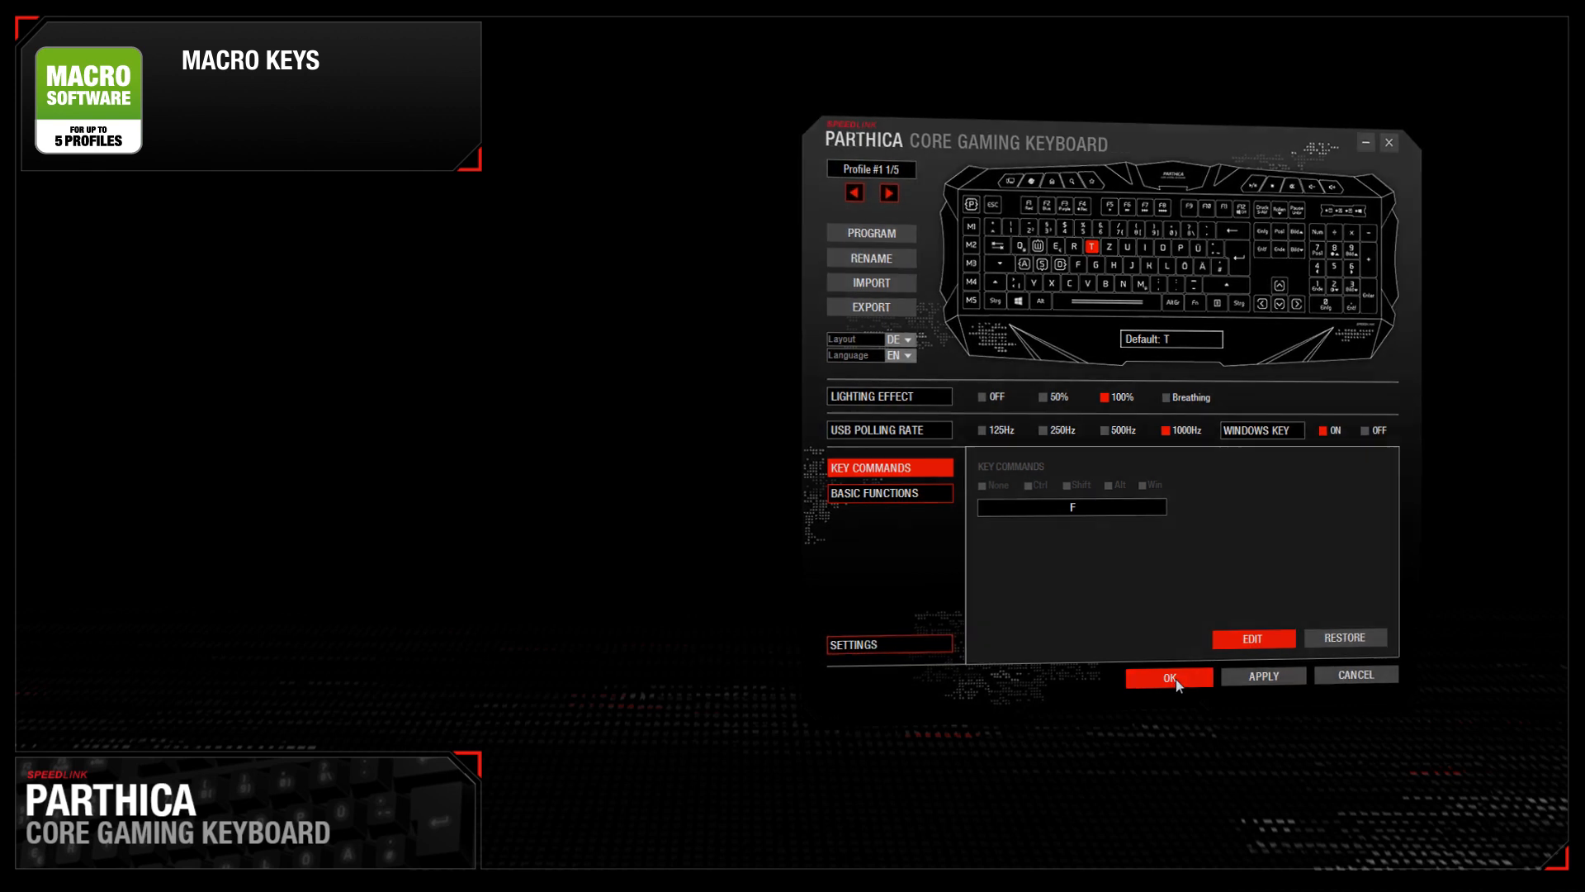
Confirm the Ctrl+1 key command so macro key M4 carries Ctrl+1
click(1167, 675)
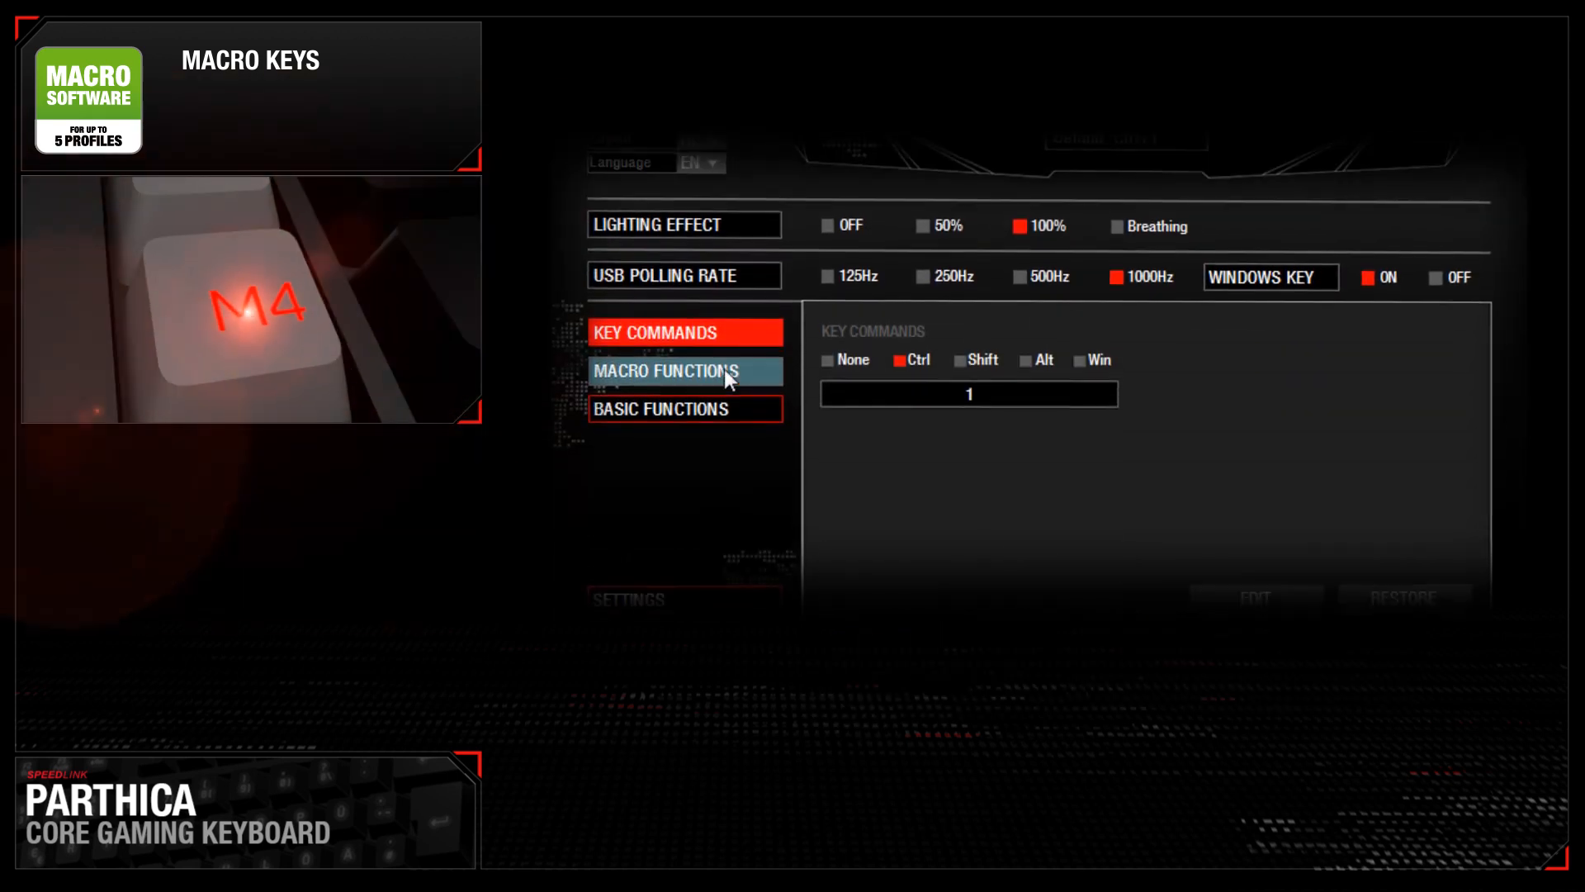
Record a W, Q, E macro with delays, set it to loop twice, and save it
click(663, 372)
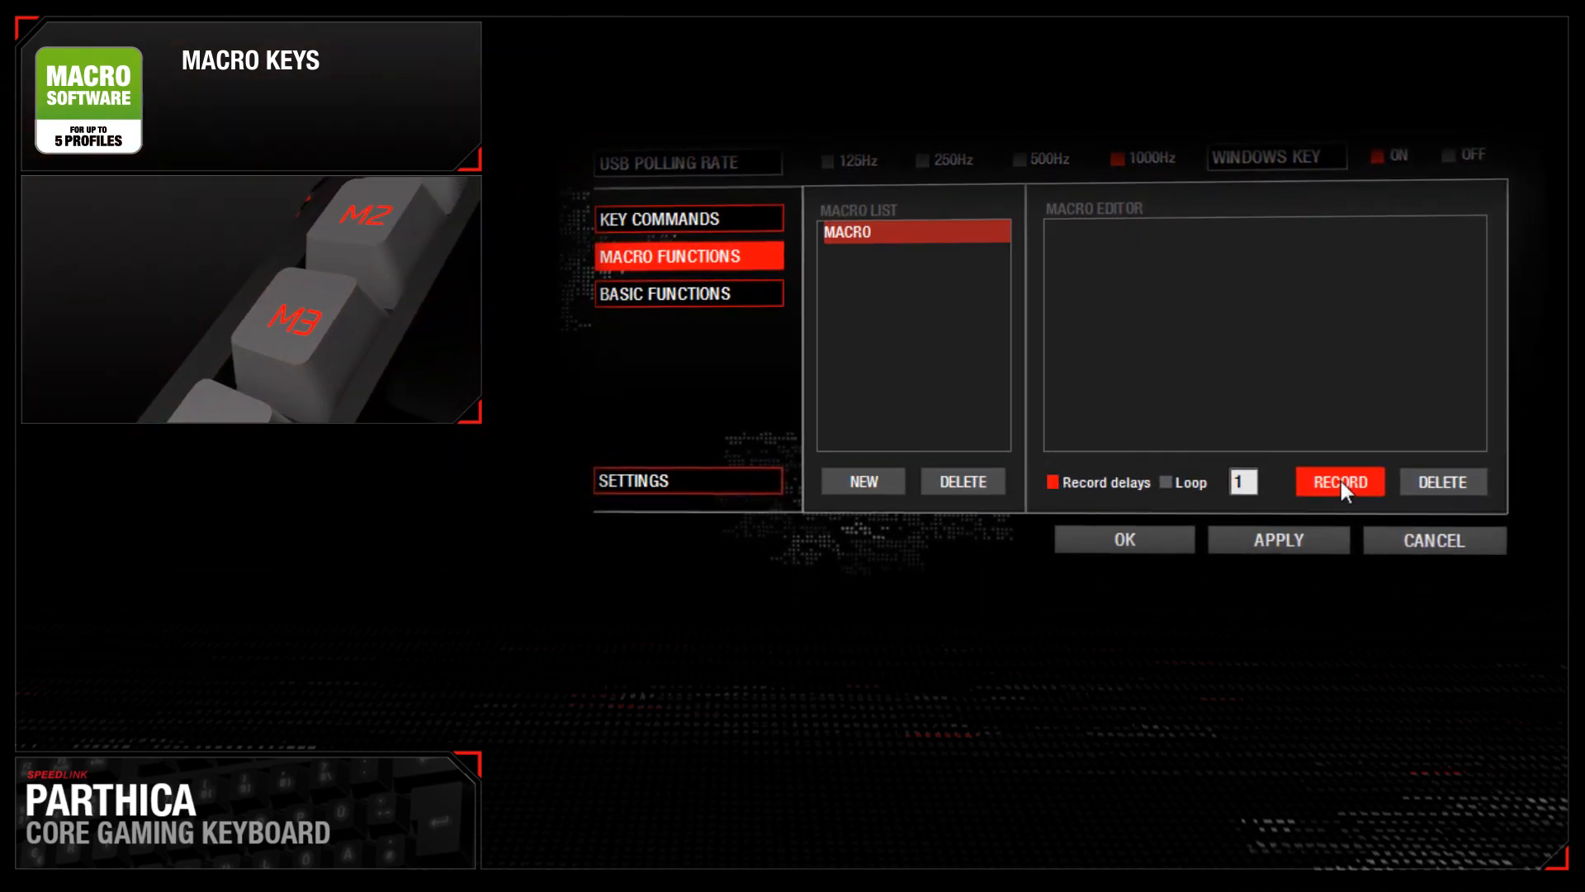
click(1339, 480)
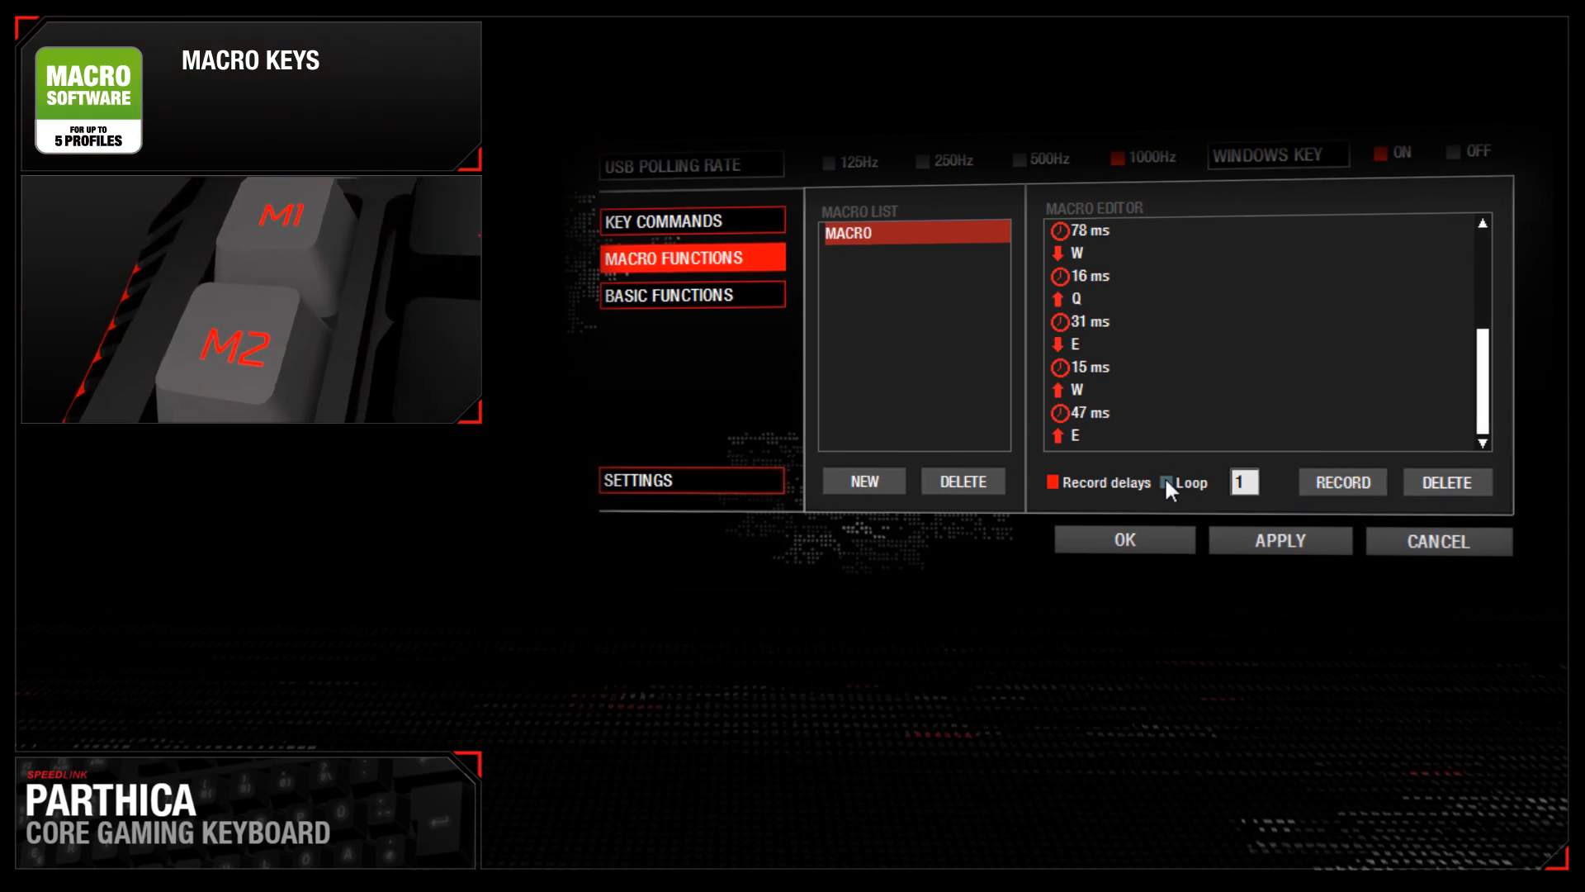
click(1167, 482)
text(2)
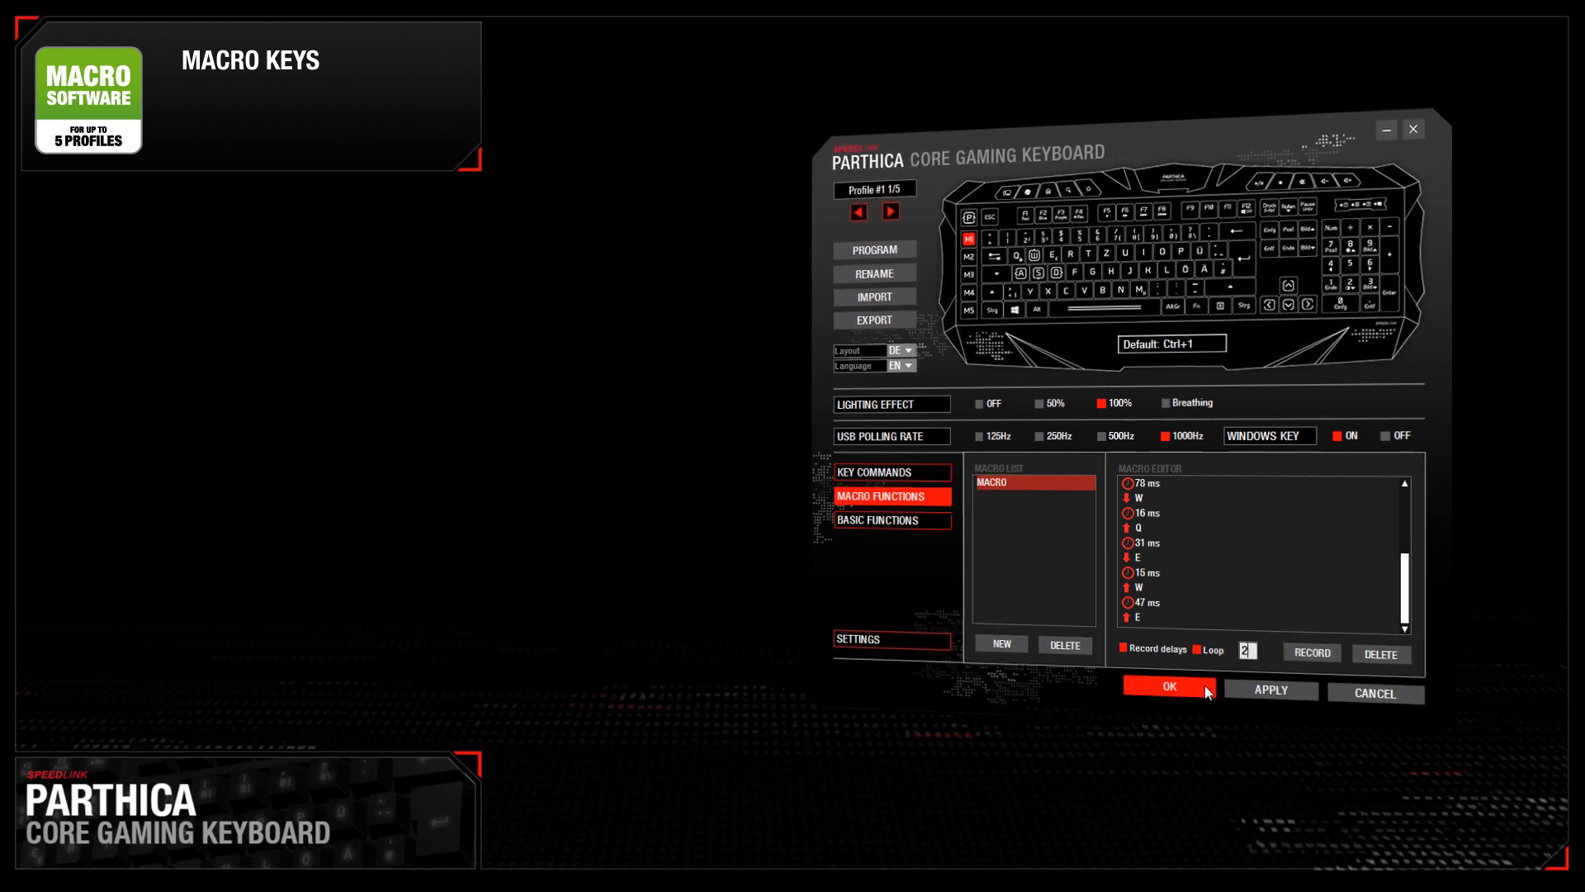
click(1168, 692)
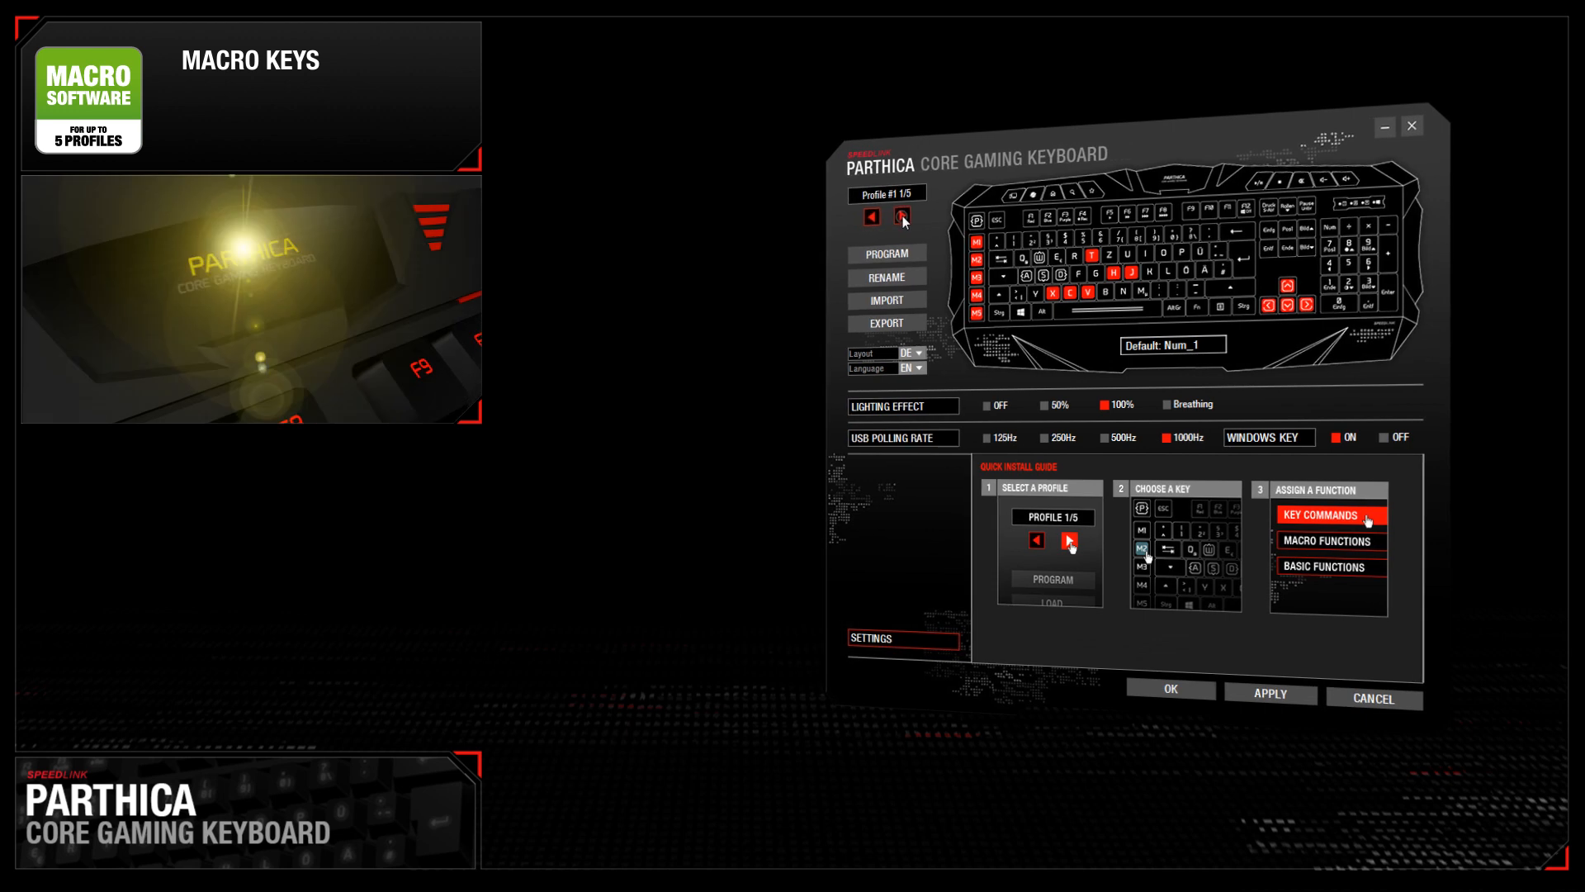
Cycle forward through the profiles until profile 5 of 5 is active
click(903, 217)
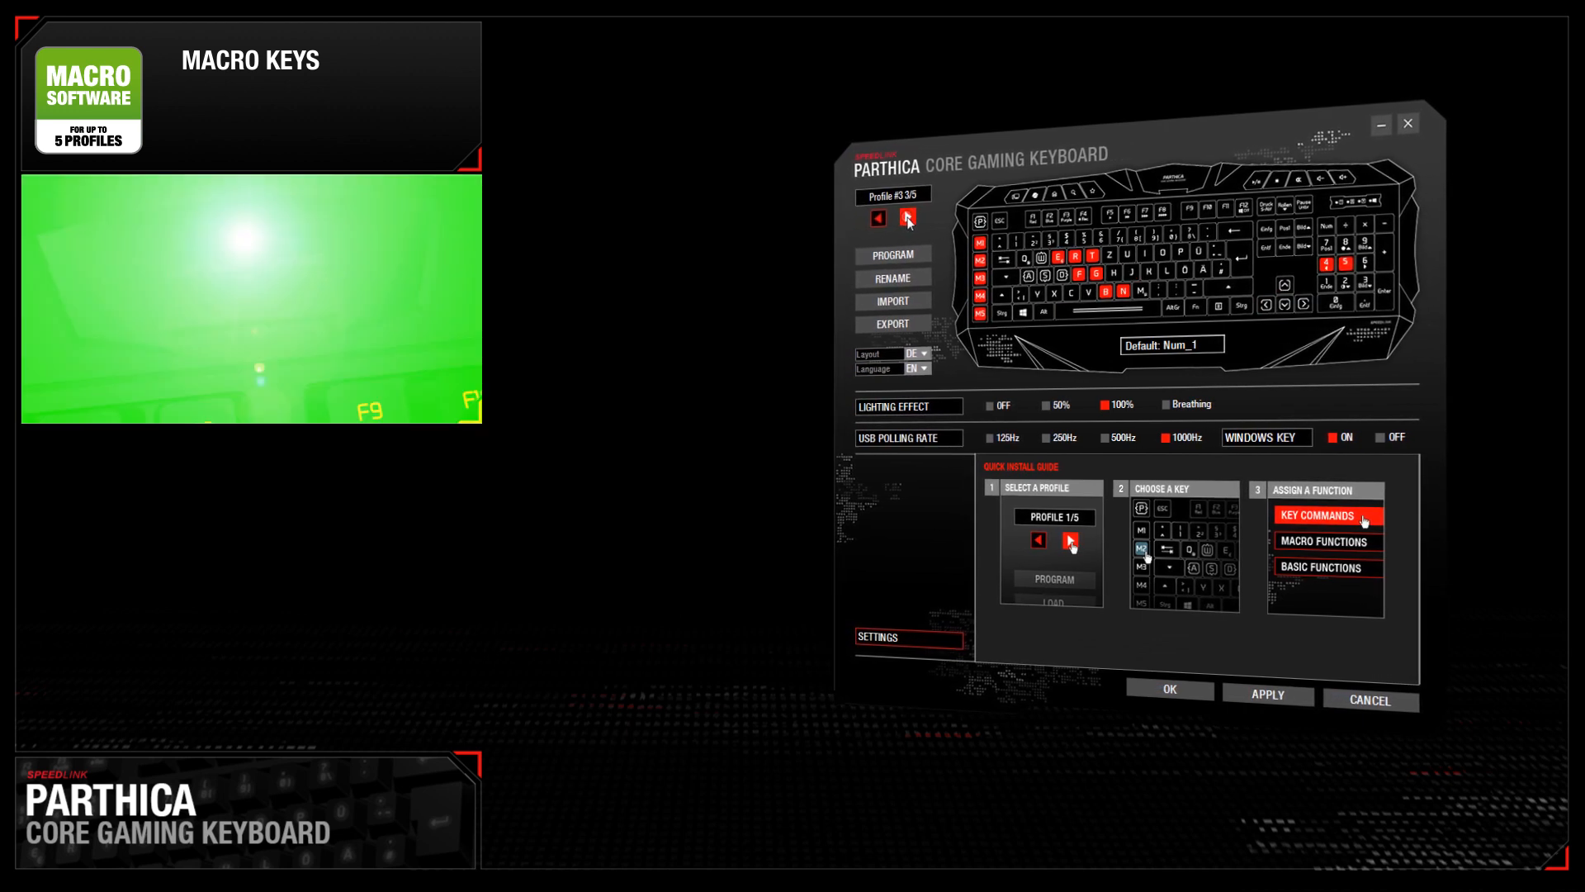
click(906, 218)
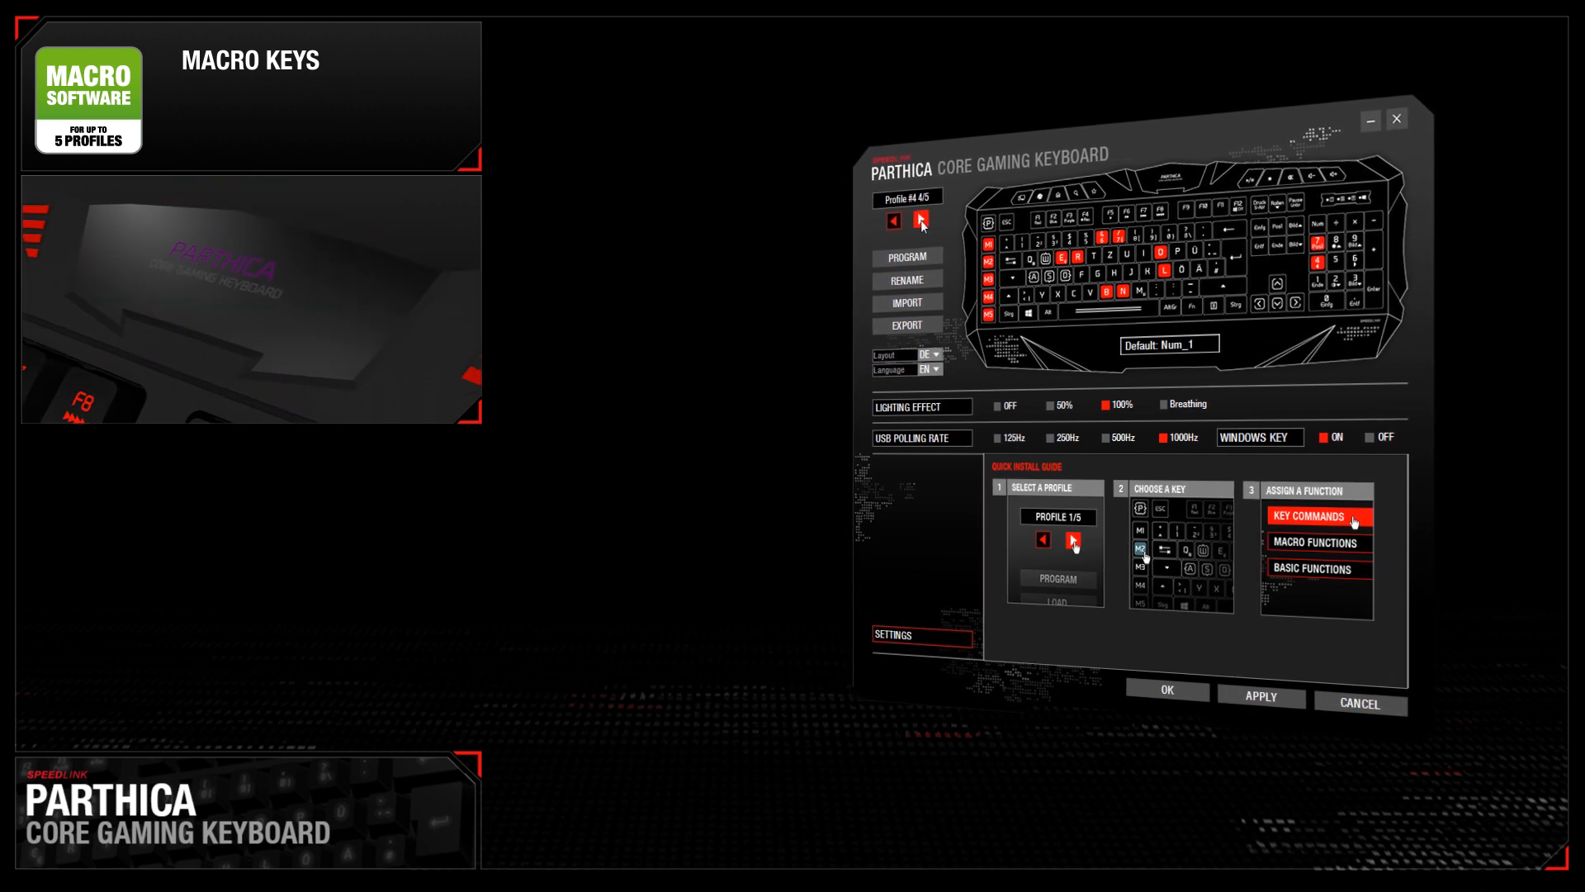
click(920, 222)
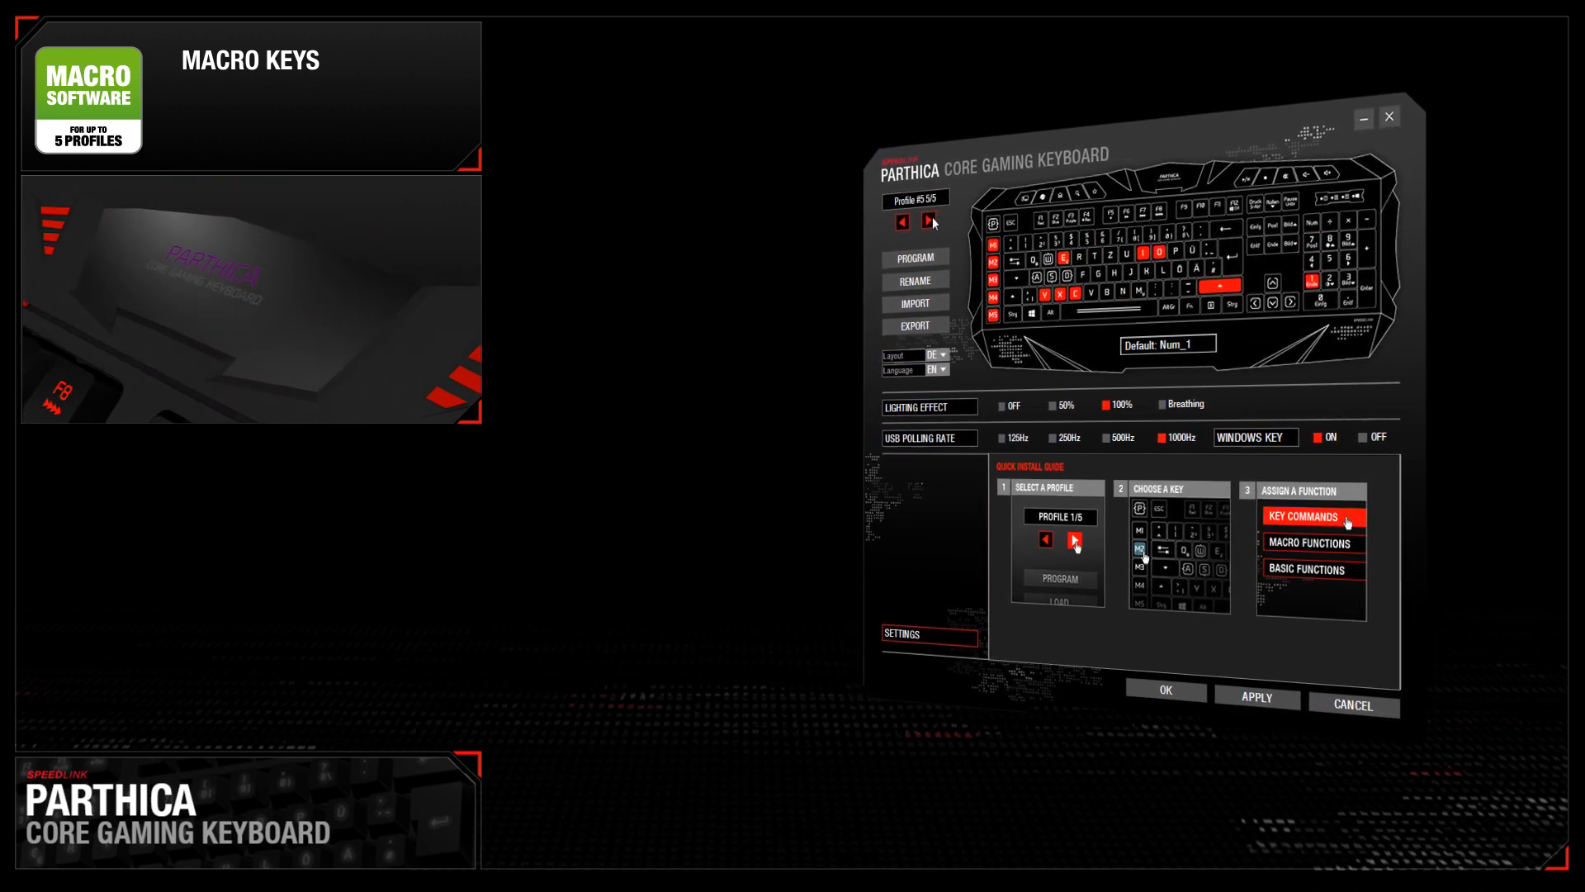